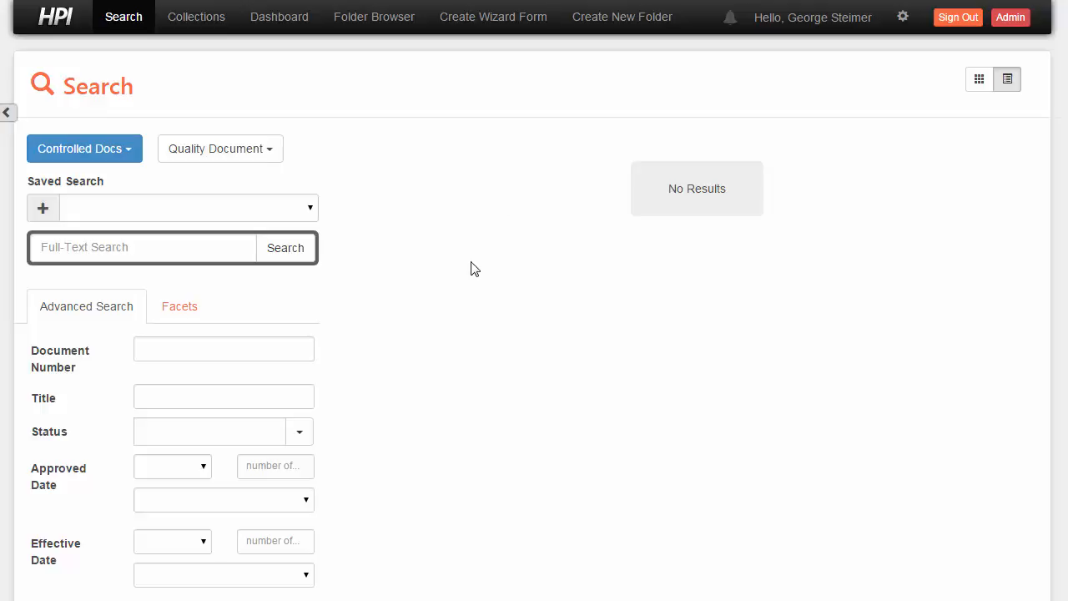
{"action": "mouse_move", "coordinate": [409, 348]}
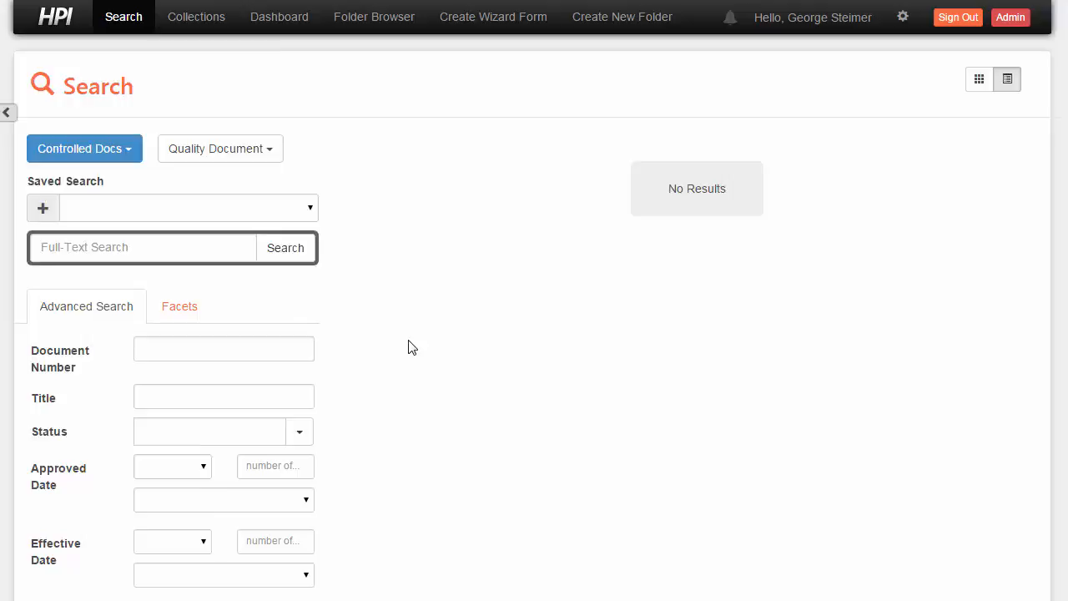
- Filter the search by document number TSG, accepting the suggested match
{"action": "scroll", "scroll_direction": "down", "scroll_amount": 3}
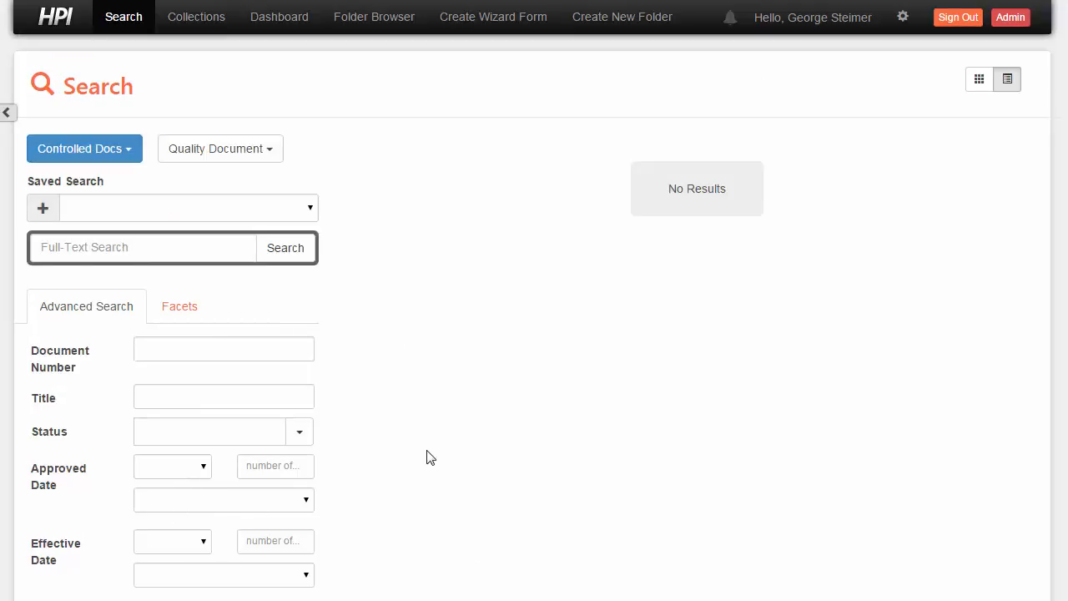
{"action": "type", "text": "TSG"}
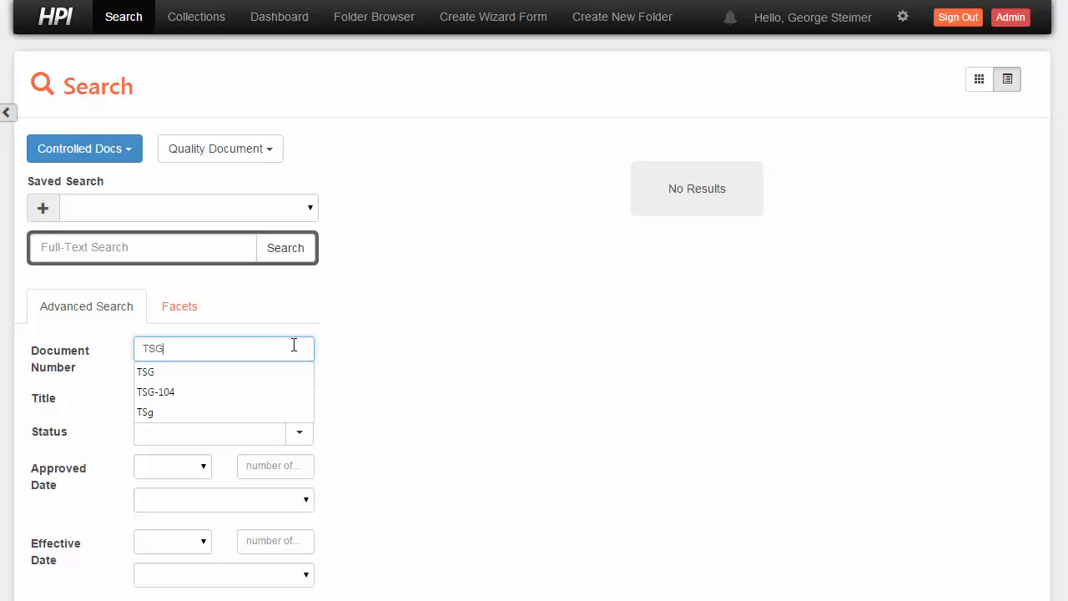
{"action": "left_click", "coordinate": [208, 432]}
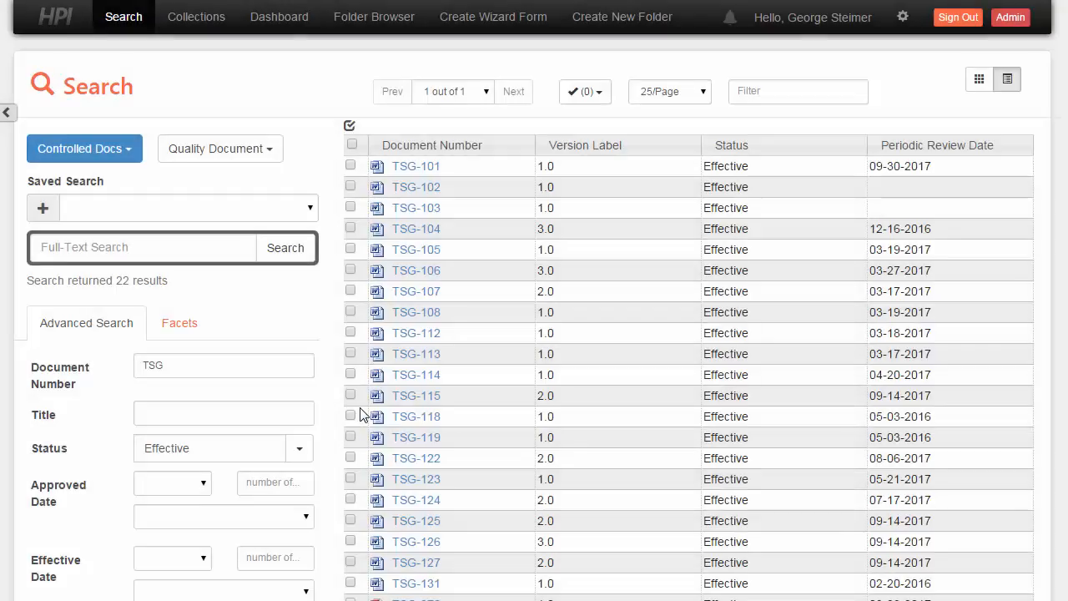
{"action": "mouse_move", "coordinate": [543, 169]}
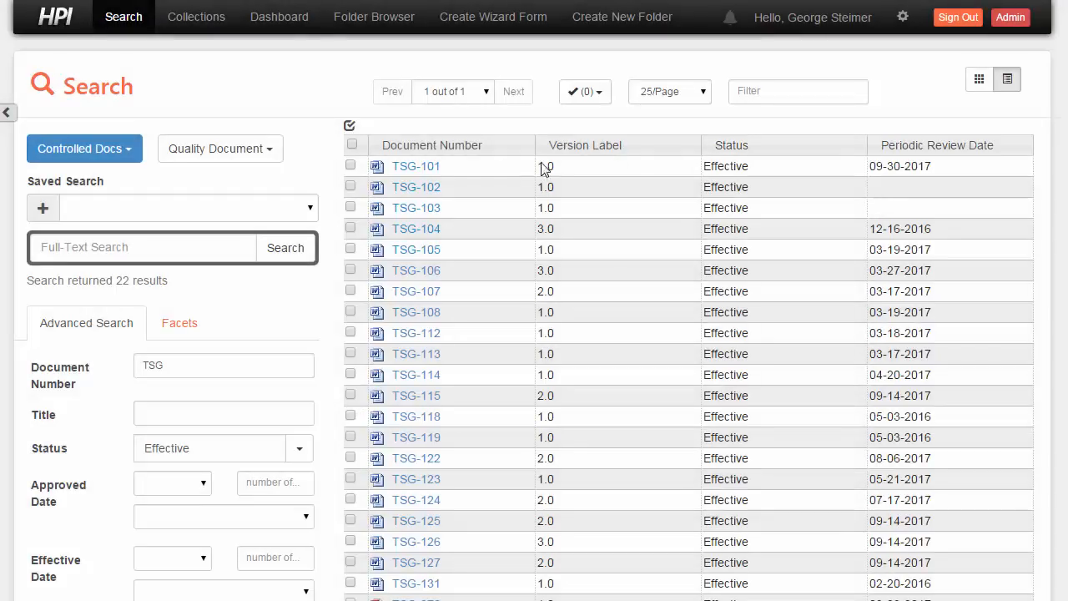
{"action": "mouse_move", "coordinate": [893, 451]}
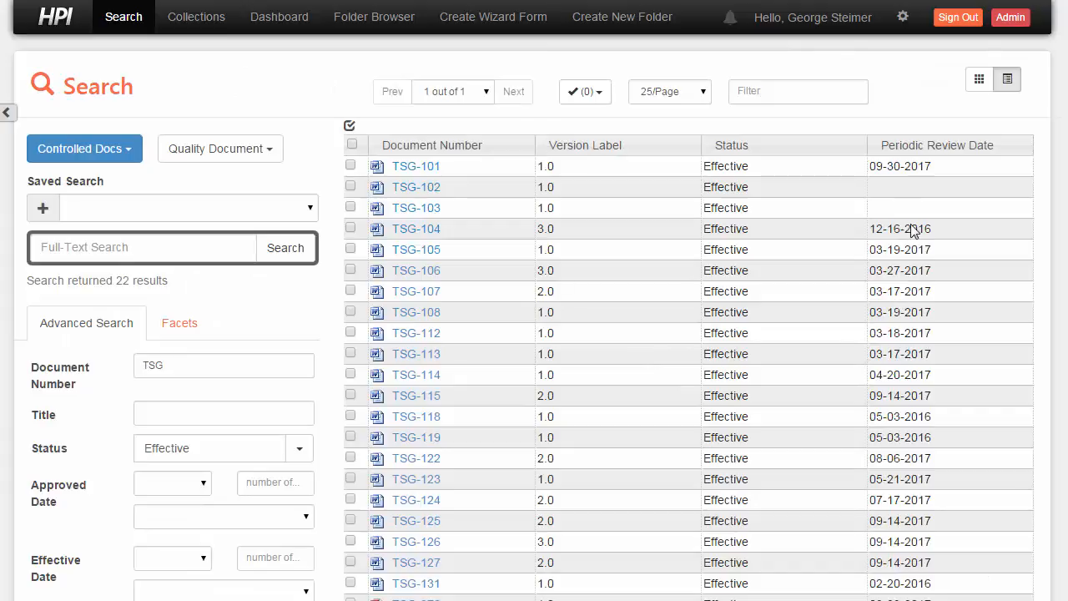
{"action": "mouse_move", "coordinate": [662, 423]}
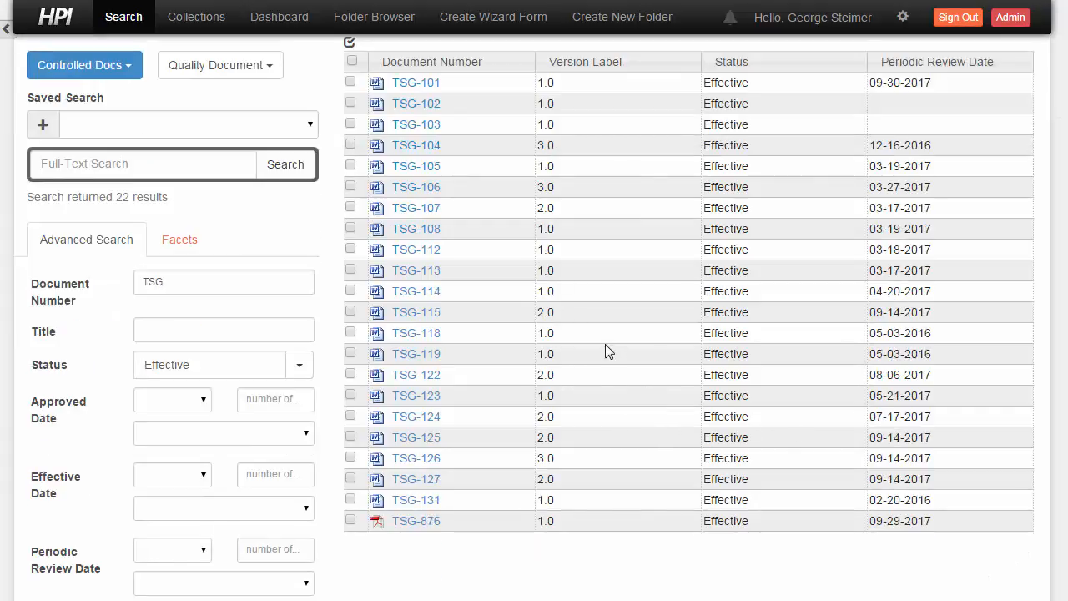
- Filter Periodic Review Date to the next 6 months and rerun the search
{"action": "scroll", "scroll_direction": "down", "scroll_amount": 3}
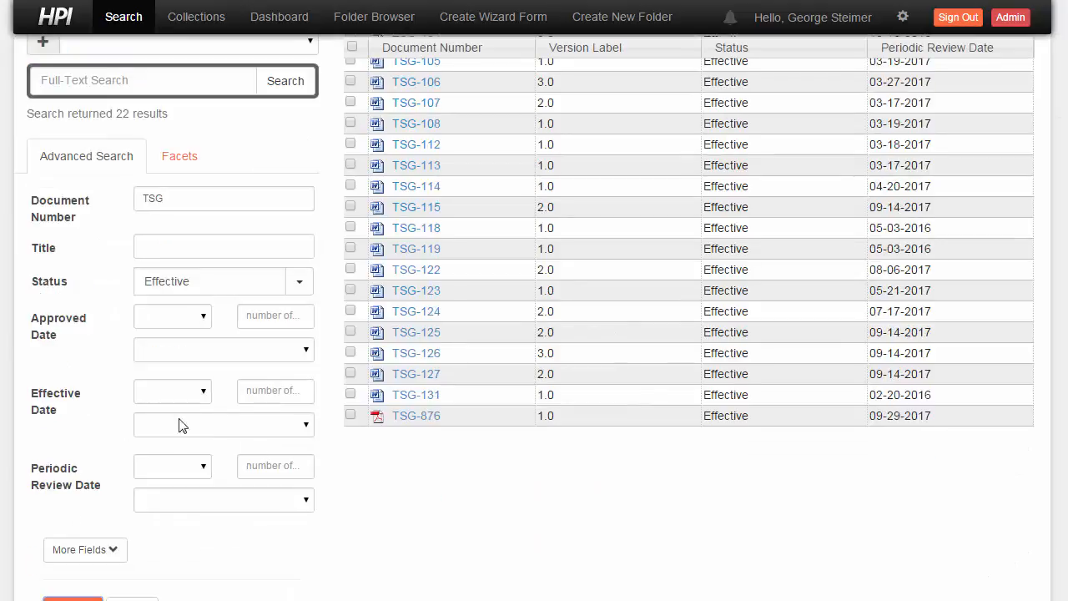
{"action": "mouse_move", "coordinate": [171, 478]}
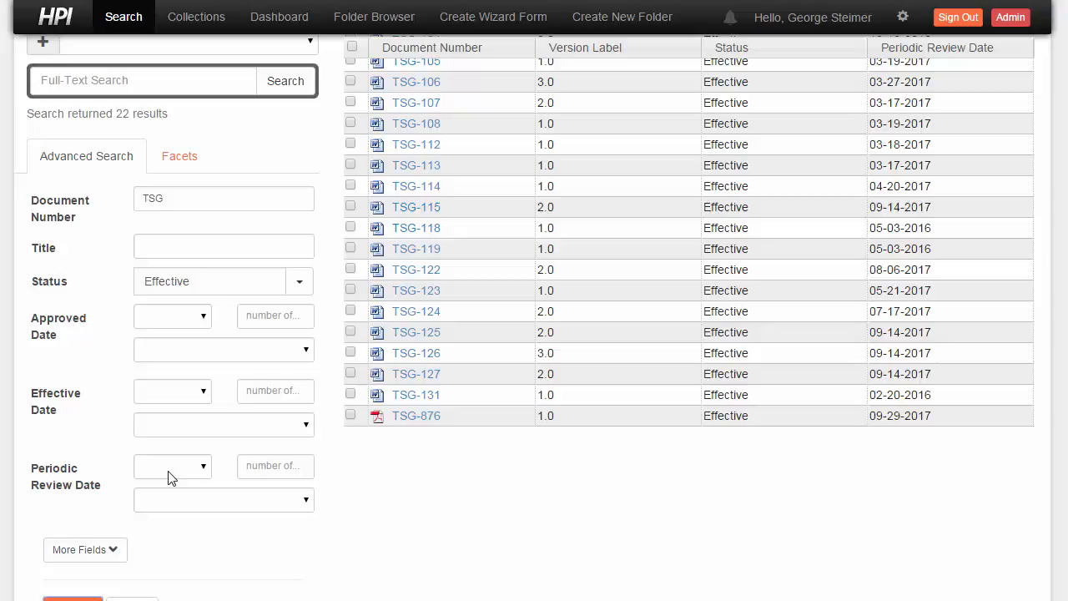
{"action": "left_click", "coordinate": [173, 466]}
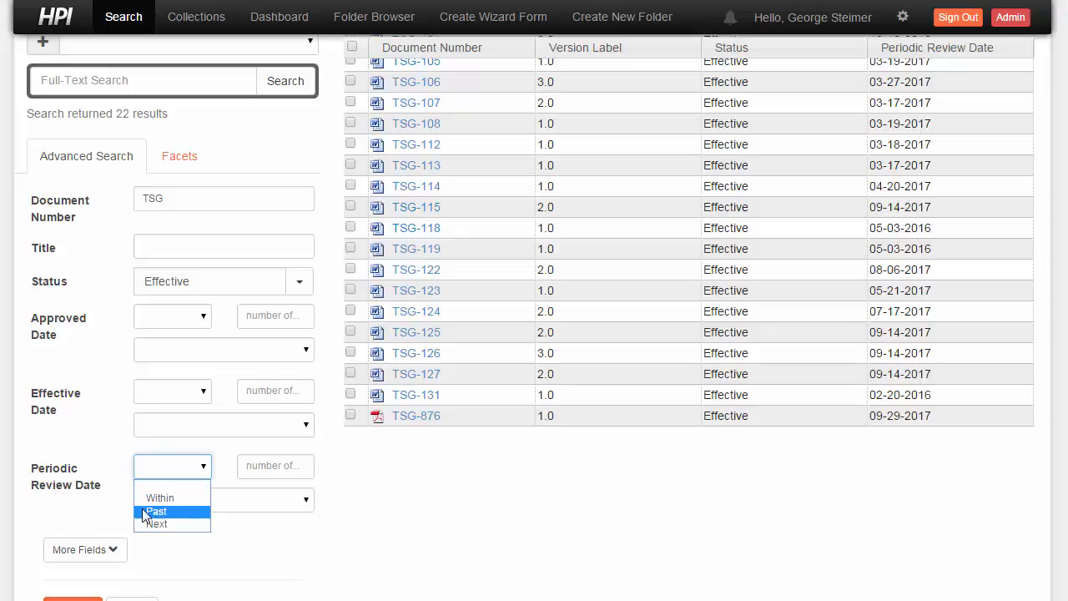
{"action": "left_click", "coordinate": [157, 524]}
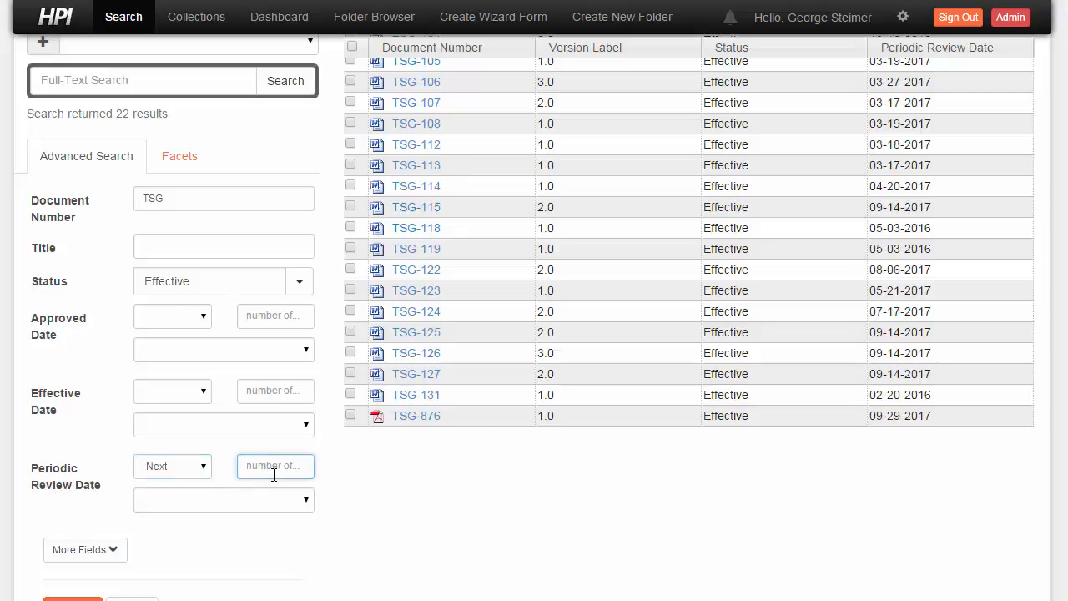
{"action": "type", "text": "6"}
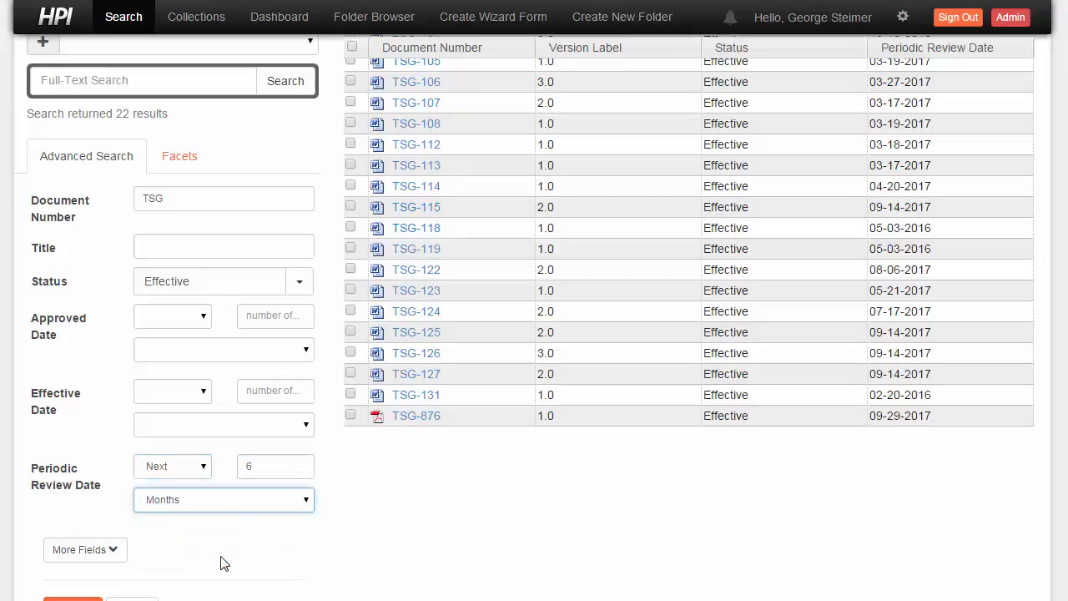
{"action": "left_click", "coordinate": [72, 581]}
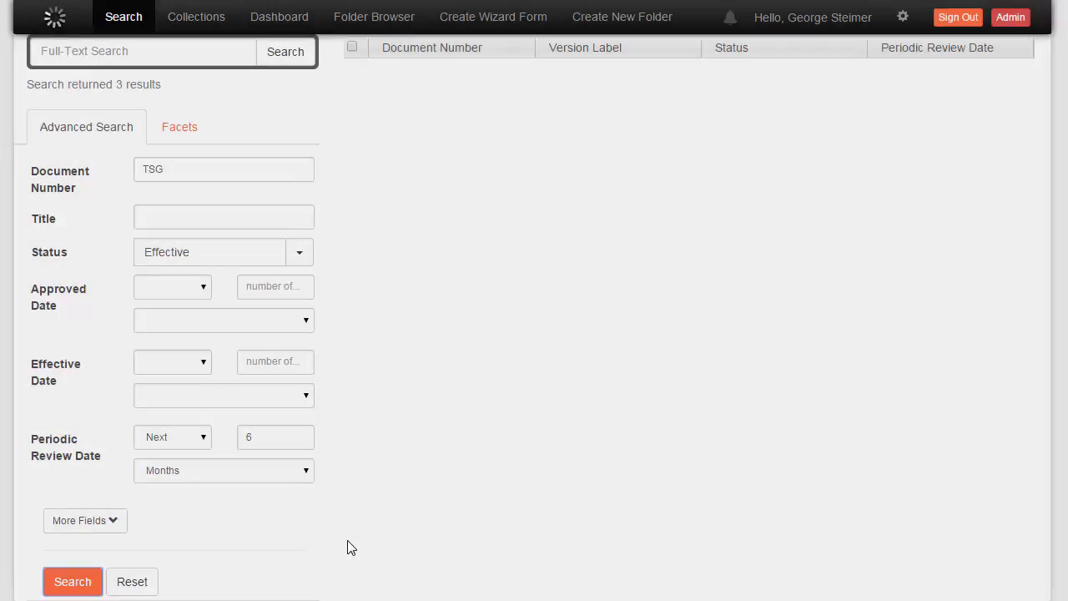
- Rerun the search and scroll to TSG-118, TSG-119 and TSG-131 with review dates
{"action": "left_click", "coordinate": [72, 581]}
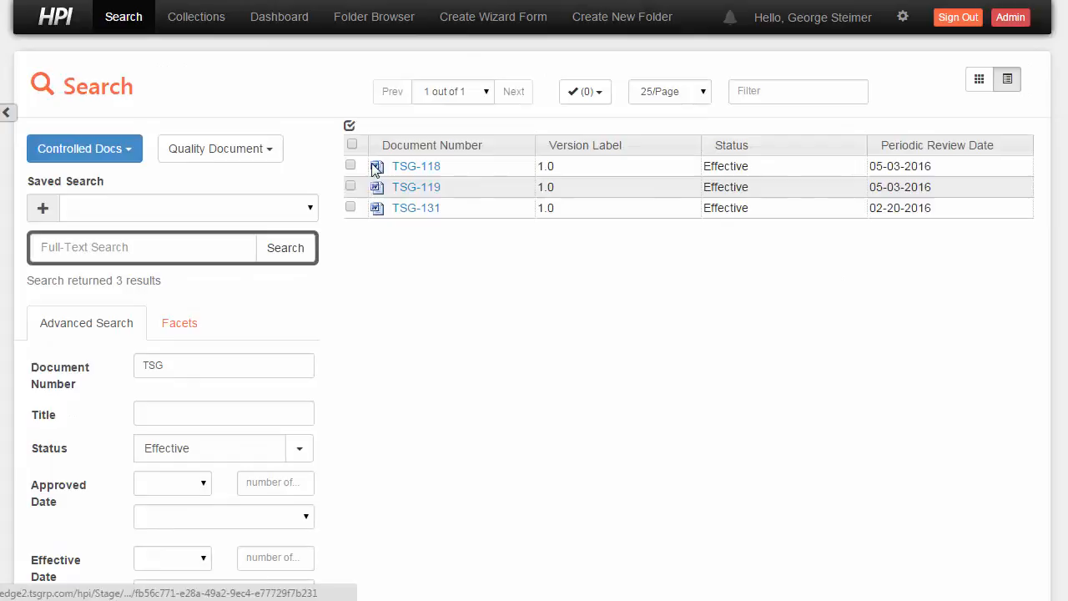
{"action": "mouse_move", "coordinate": [863, 209]}
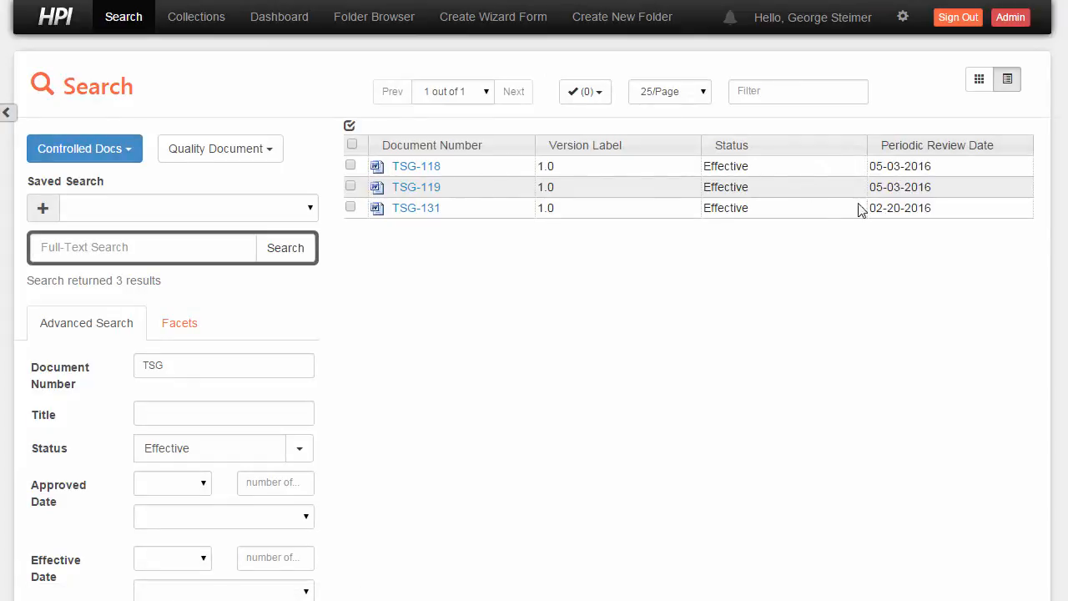
{"action": "mouse_move", "coordinate": [920, 224]}
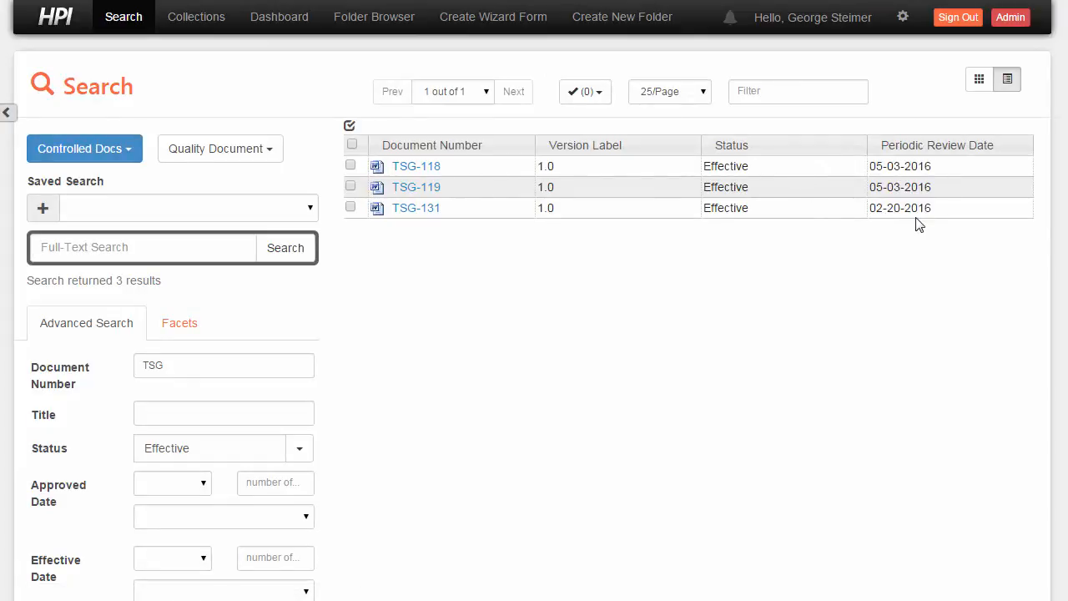
{"action": "mouse_move", "coordinate": [909, 196]}
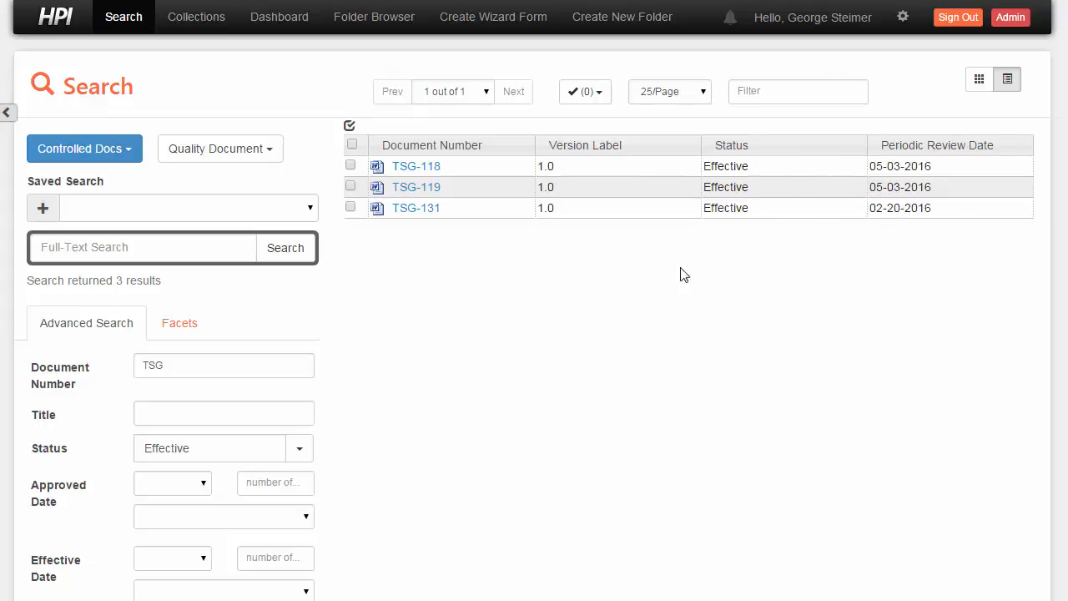
{"action": "scroll", "scroll_direction": "down", "scroll_amount": 3}
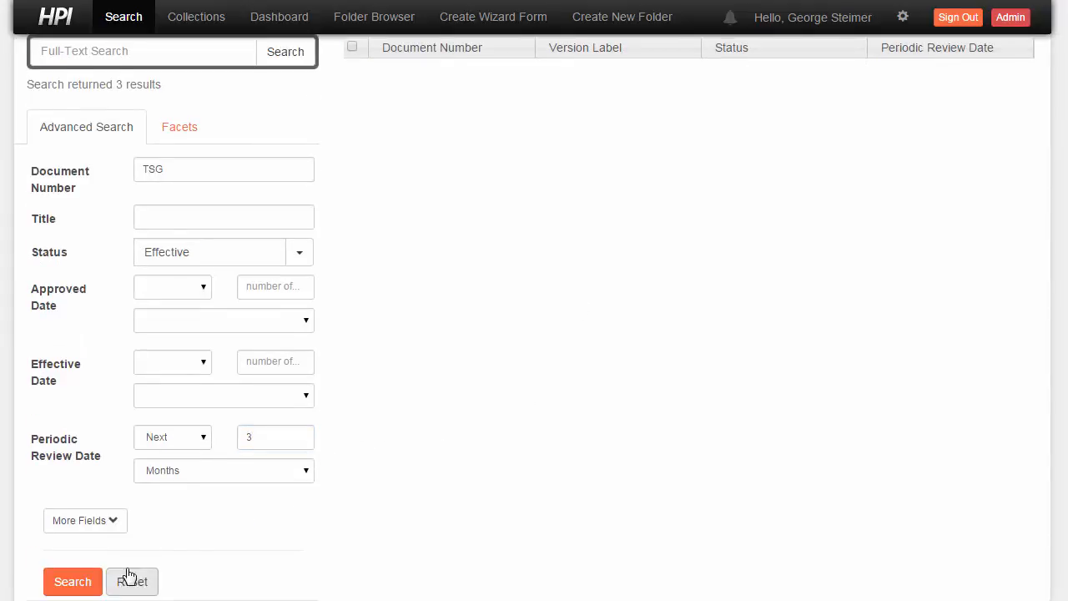
- Search with the next-3-months review filter, leaving TSG-131, then view the Dashboard
{"action": "left_click", "coordinate": [72, 582]}
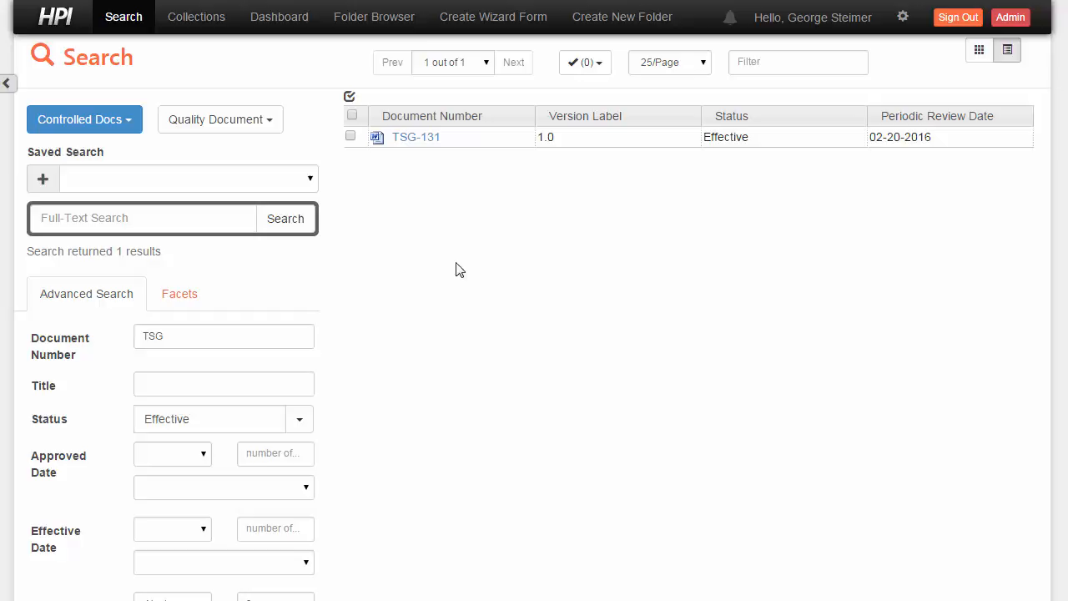
{"action": "mouse_move", "coordinate": [768, 274]}
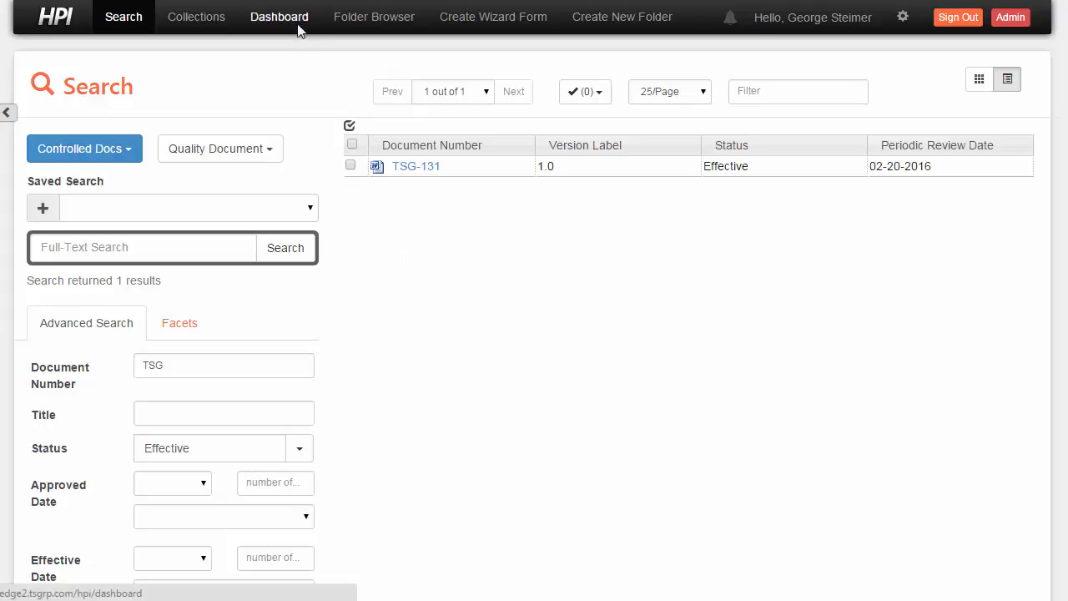
{"action": "left_click", "coordinate": [279, 17]}
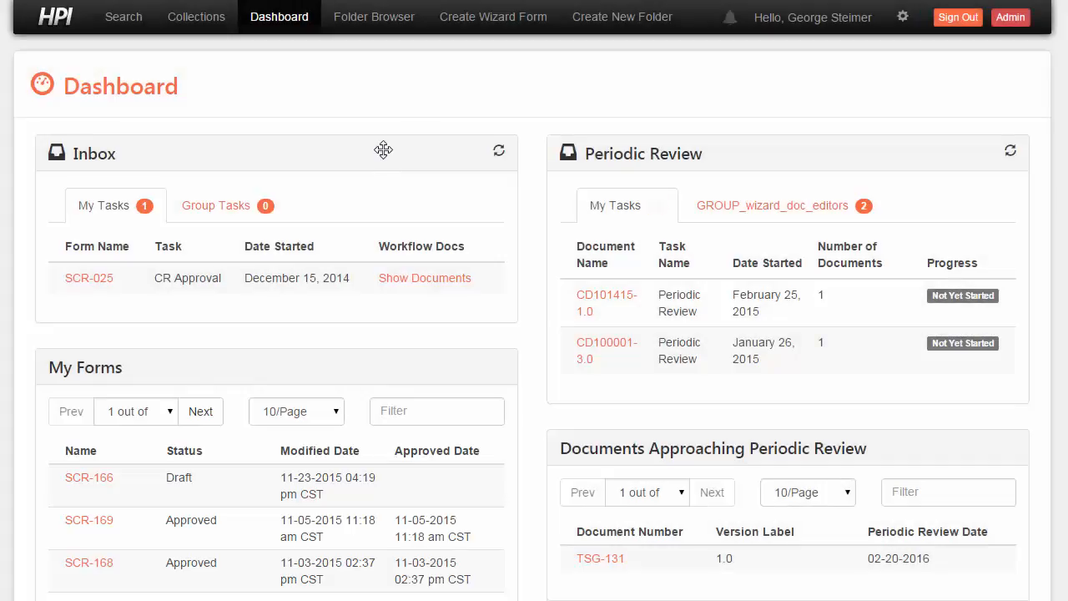
{"action": "scroll", "scroll_direction": "down", "scroll_amount": 3}
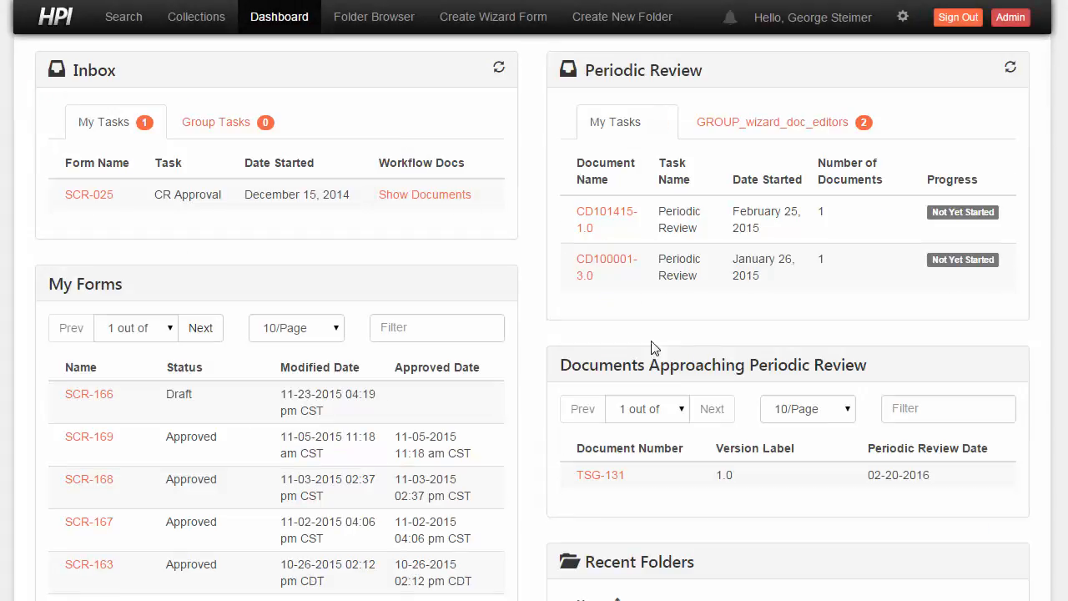
{"action": "mouse_move", "coordinate": [776, 369]}
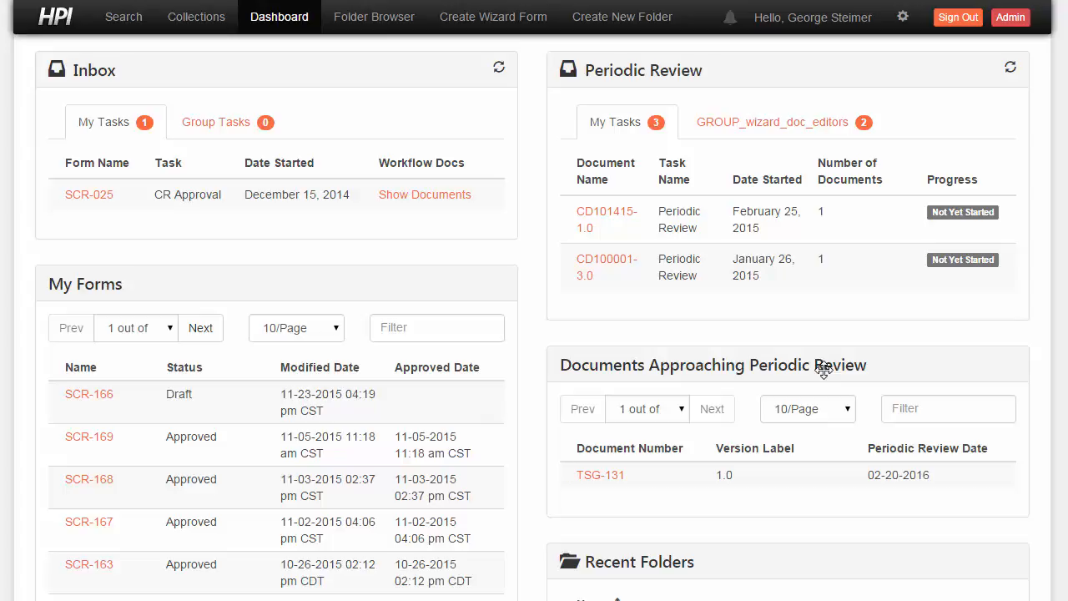
{"action": "mouse_move", "coordinate": [776, 468]}
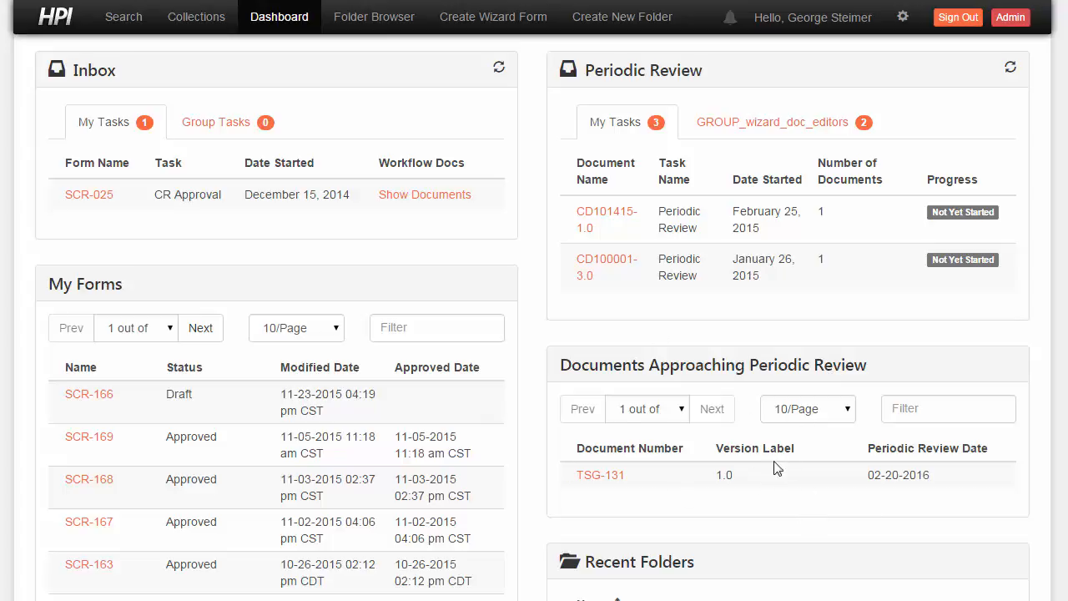
{"action": "mouse_move", "coordinate": [766, 415]}
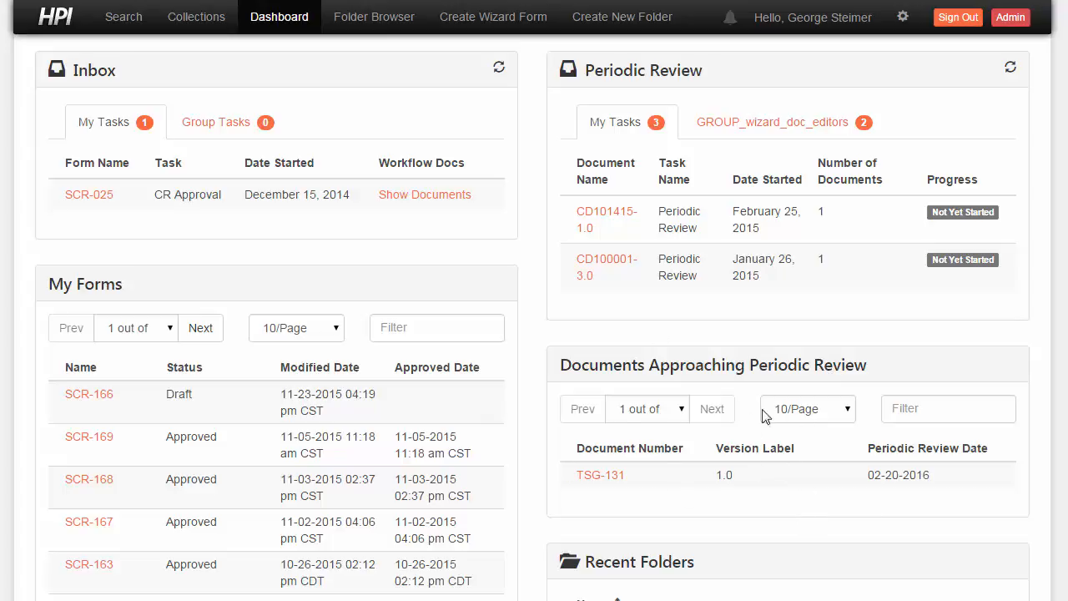
{"action": "mouse_move", "coordinate": [819, 457]}
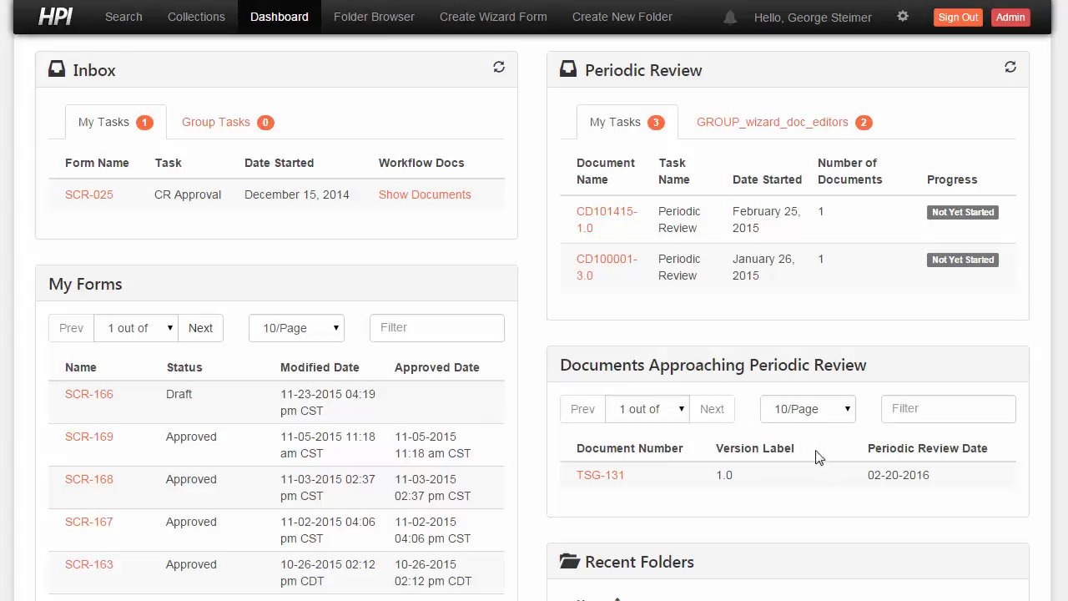
{"action": "mouse_move", "coordinate": [724, 510]}
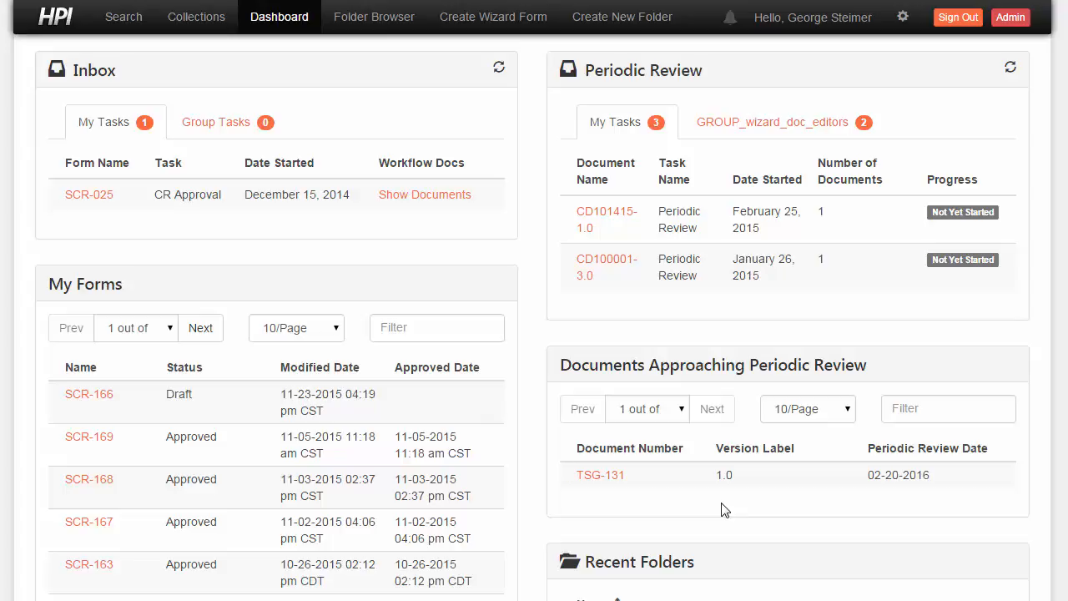
{"action": "mouse_move", "coordinate": [216, 122]}
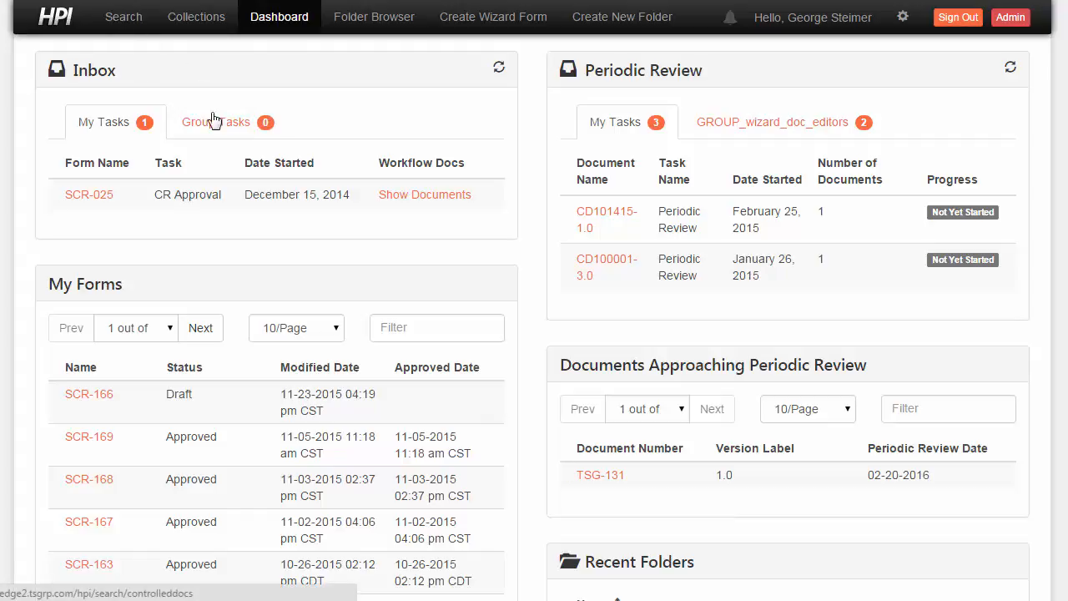
- Start a new search and set Approved Date to Within a period
{"action": "left_click", "coordinate": [124, 16]}
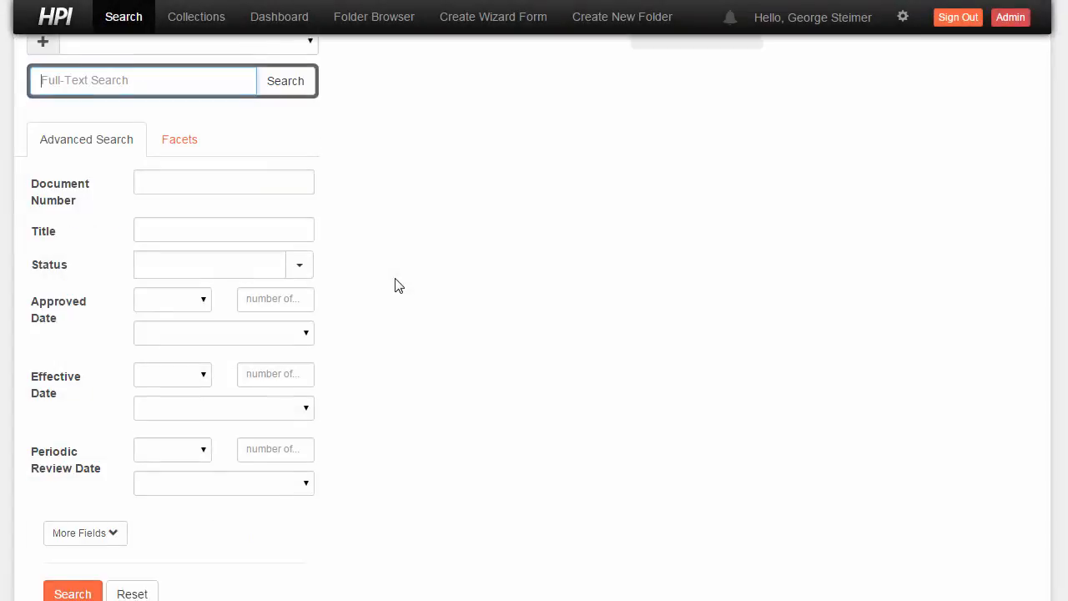
{"action": "left_click", "coordinate": [172, 299]}
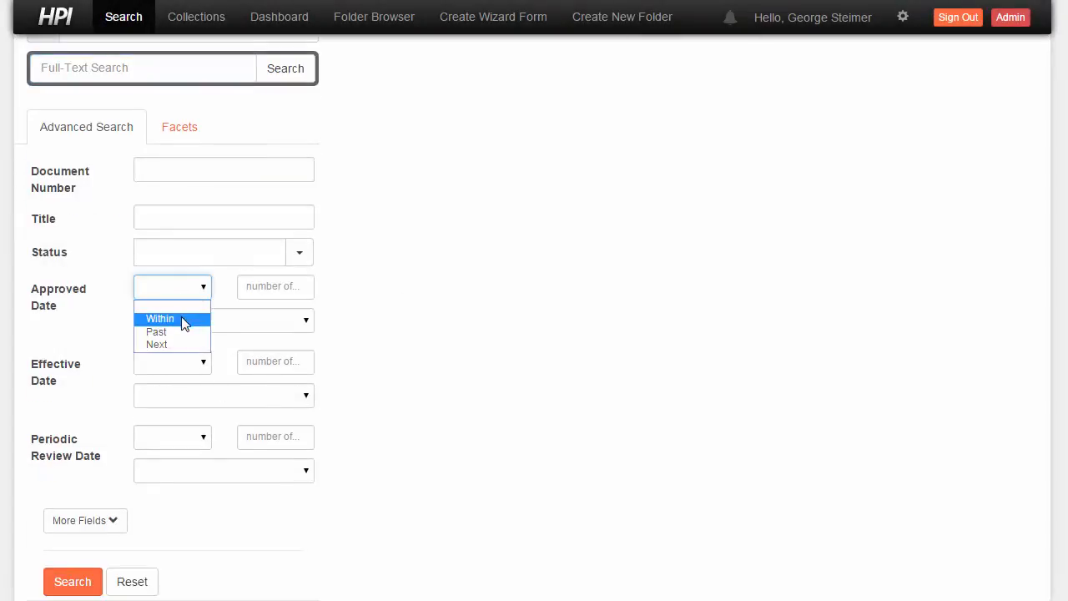
{"action": "left_click", "coordinate": [159, 318]}
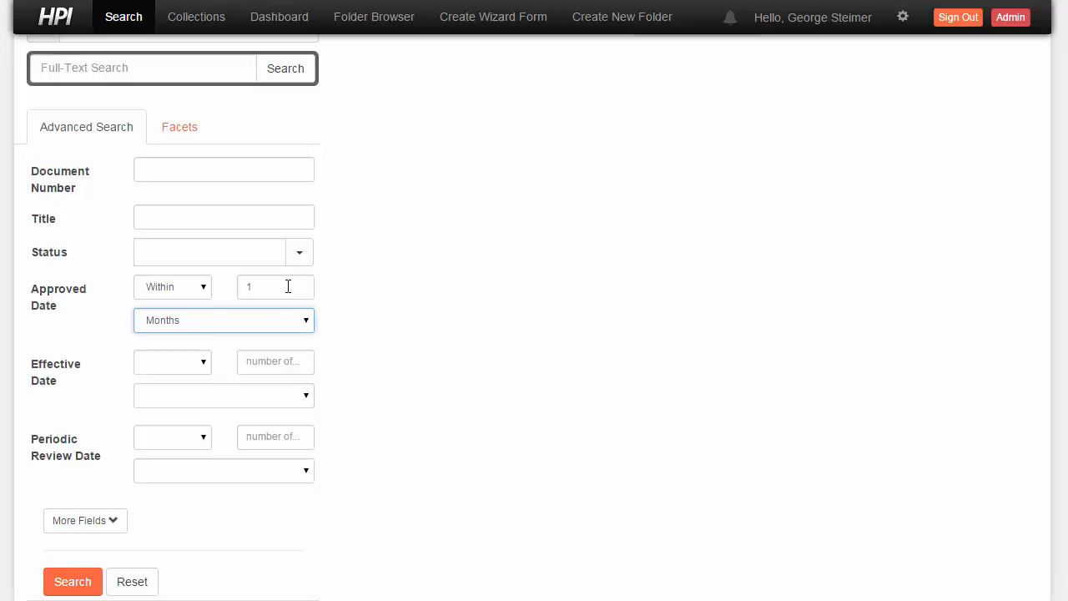
{"action": "mouse_move", "coordinate": [357, 298]}
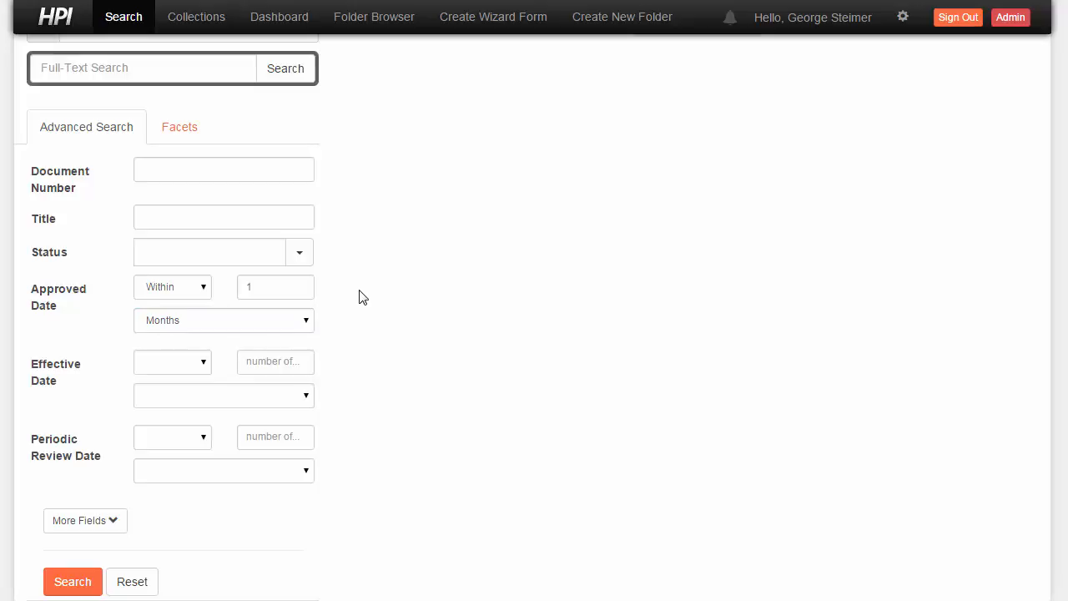
{"action": "mouse_move", "coordinate": [386, 338]}
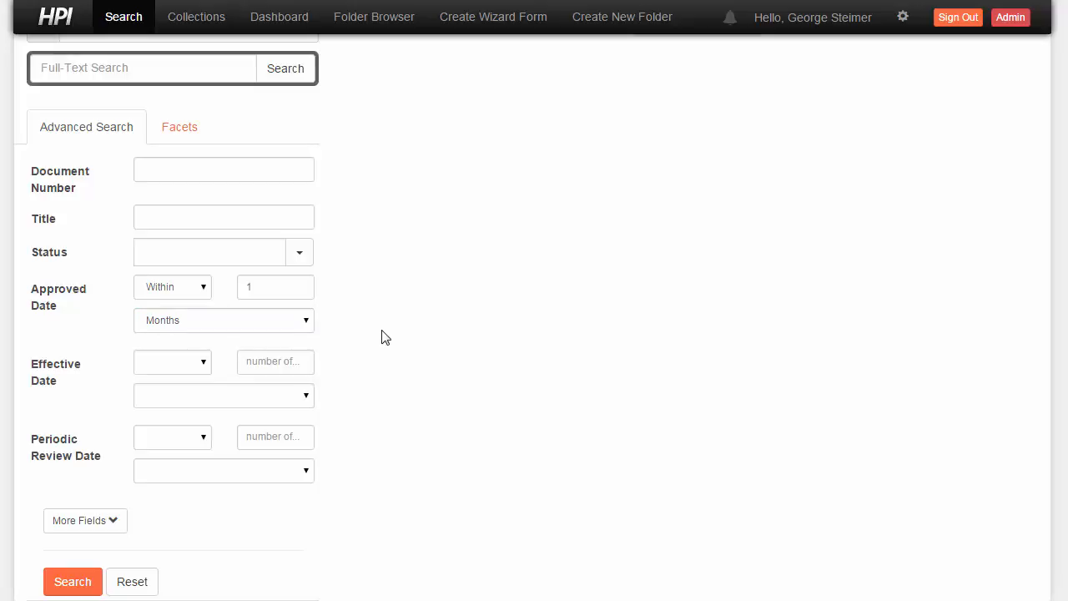